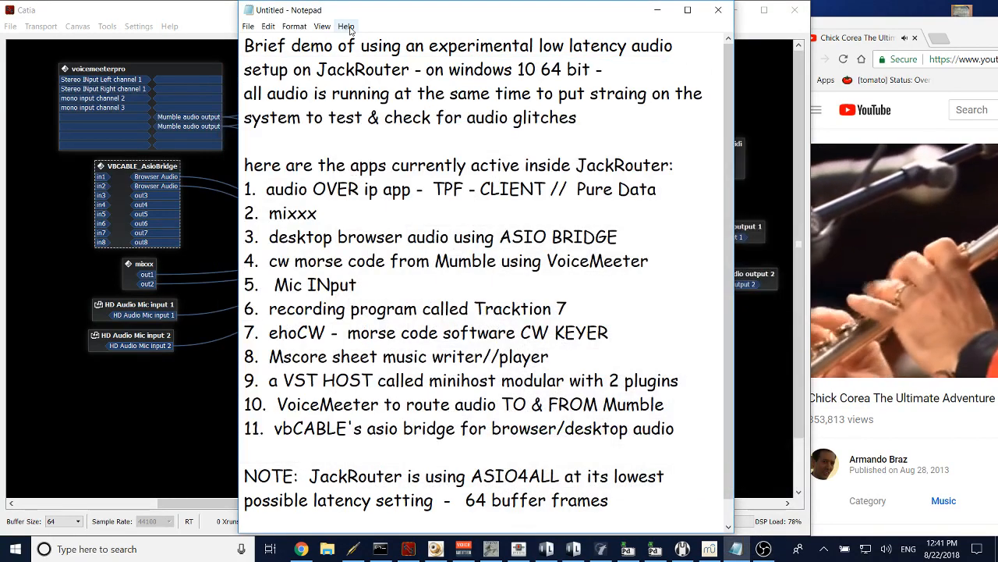
Step: Highlight the audio-over-IP TPF client entry in the notes list
{"action": "left_click_drag", "start_coordinate": [245, 45], "coordinate": [540, 68]}
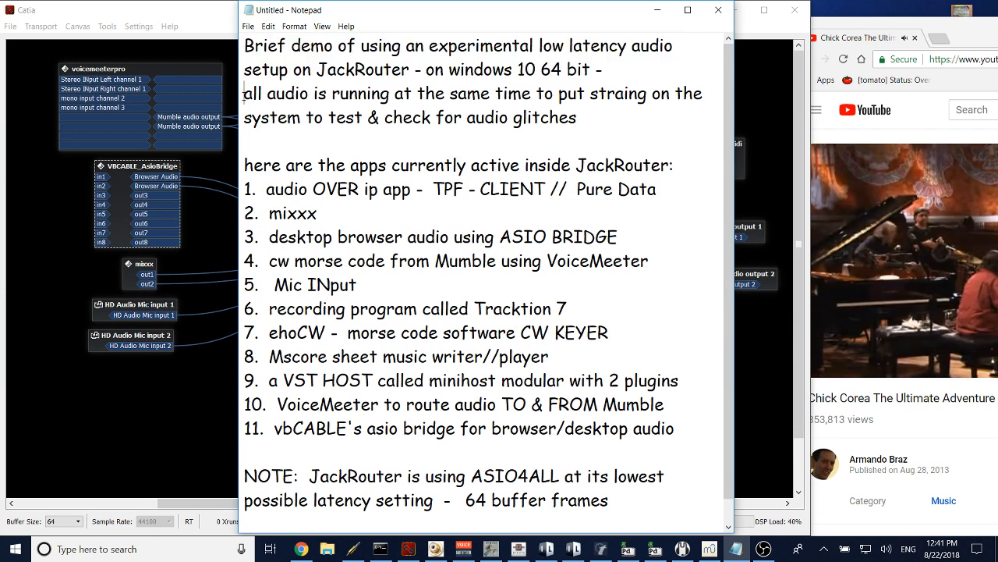
{"action": "left_click_drag", "start_coordinate": [246, 94], "coordinate": [577, 117]}
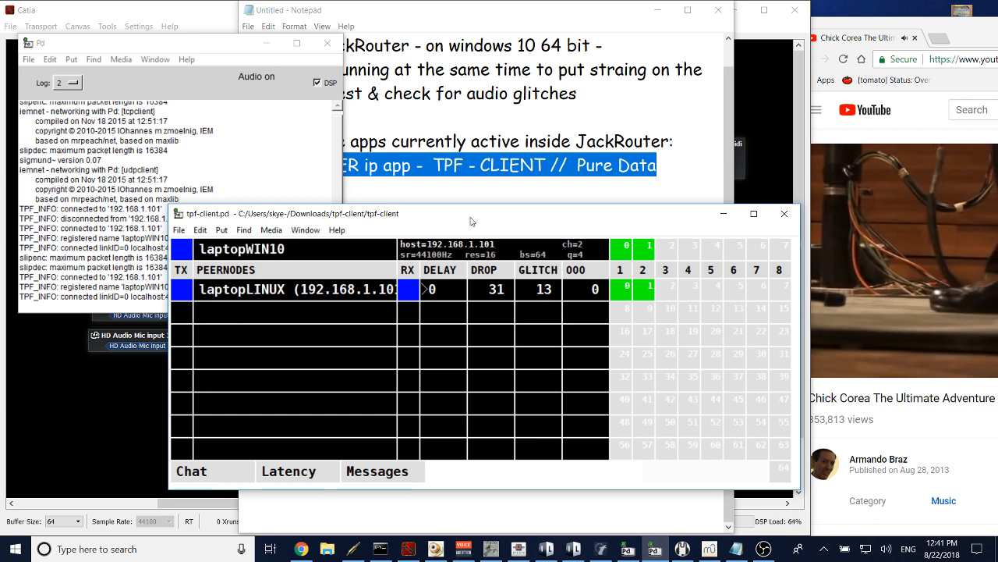
Step: Review the tpf-client peer table showing the connected Linux peer
{"action": "left_click", "coordinate": [487, 213]}
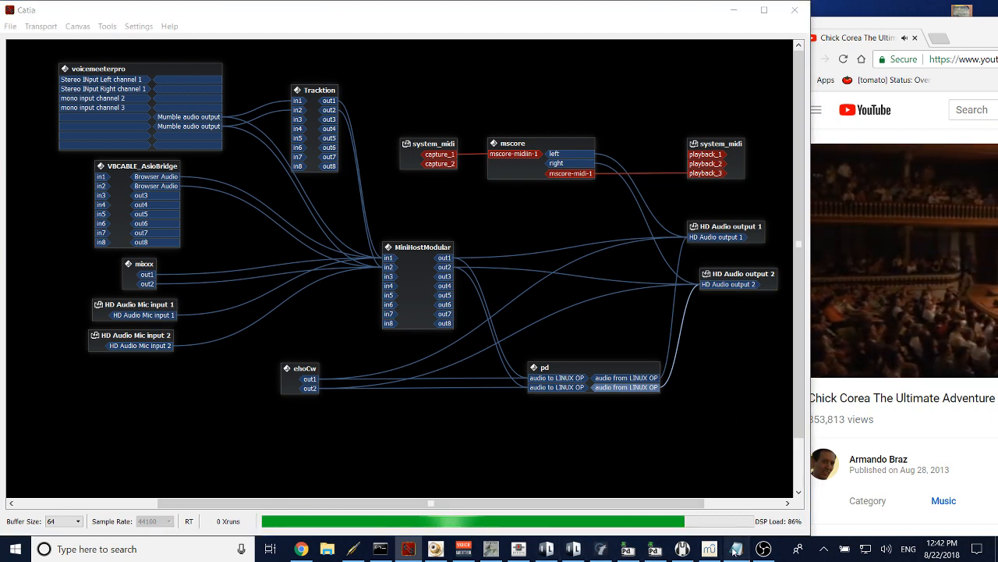
Step: Highlight the mixxx entry on line 2 of the notes as the next client
{"action": "left_click", "coordinate": [736, 549]}
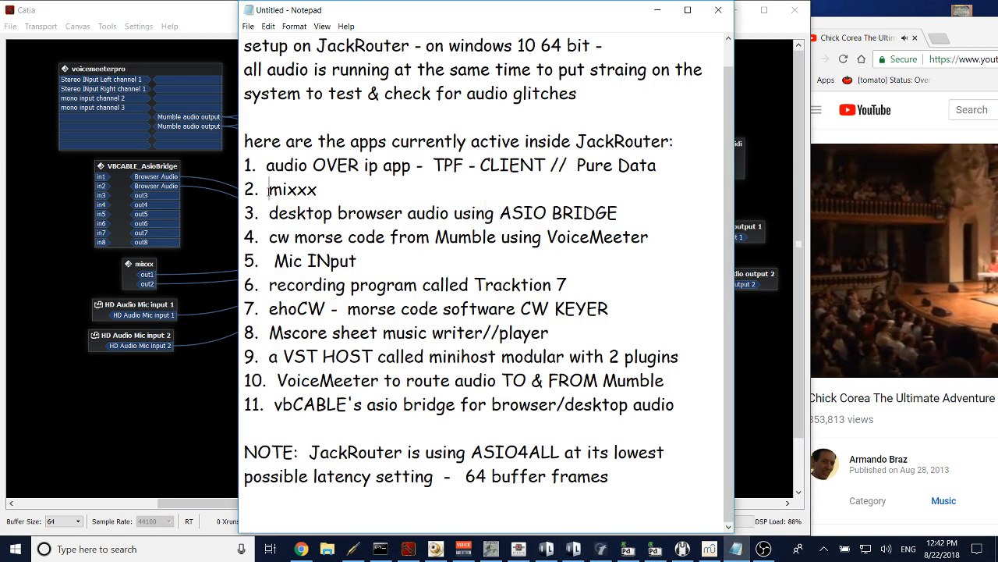
{"action": "double_click", "coordinate": [293, 189]}
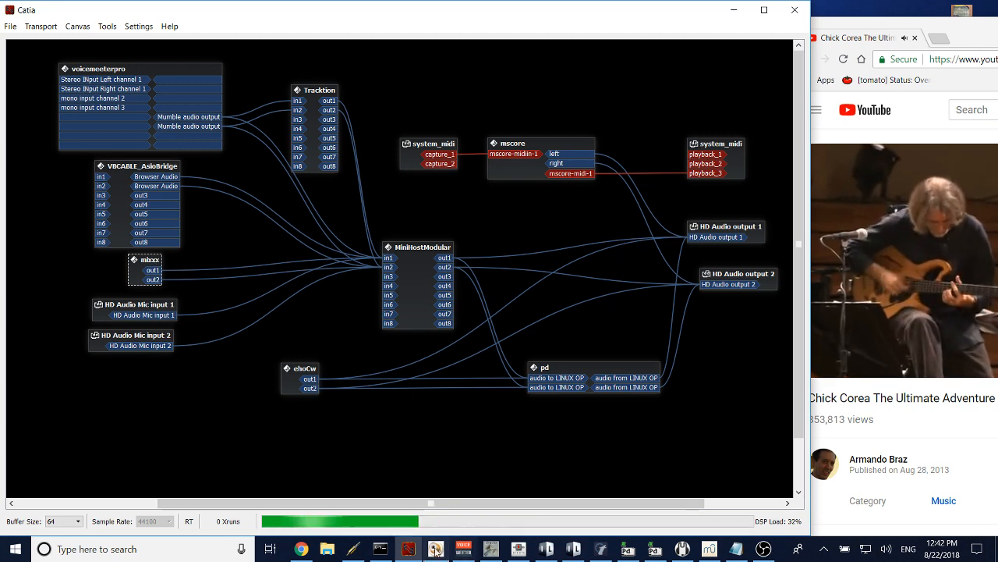
{"action": "left_click", "coordinate": [435, 550]}
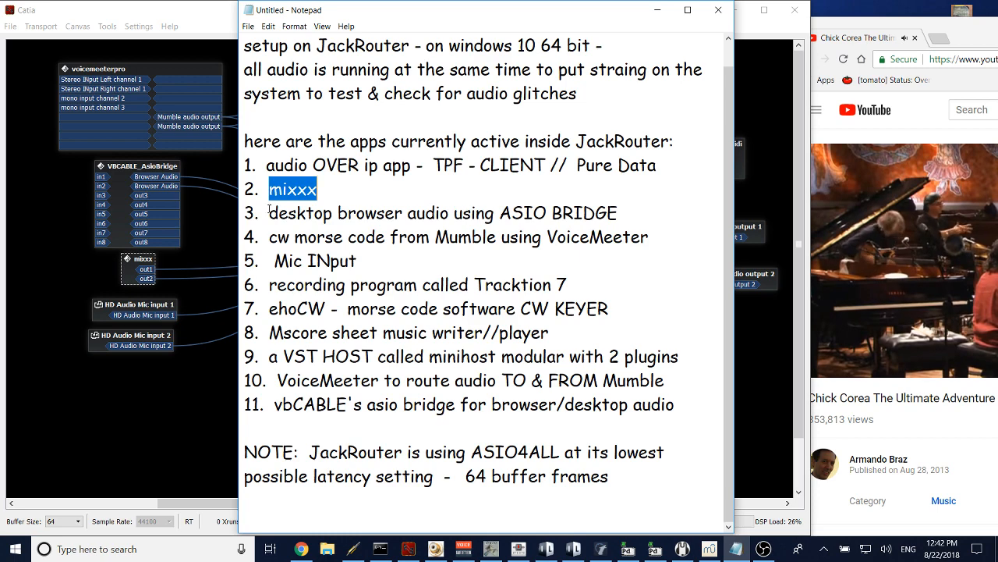
Step: Highlight the ASIO BRIDGE line, then reveal the ASIO Bridge panel running on JackRouter
{"action": "triple_click", "coordinate": [443, 212]}
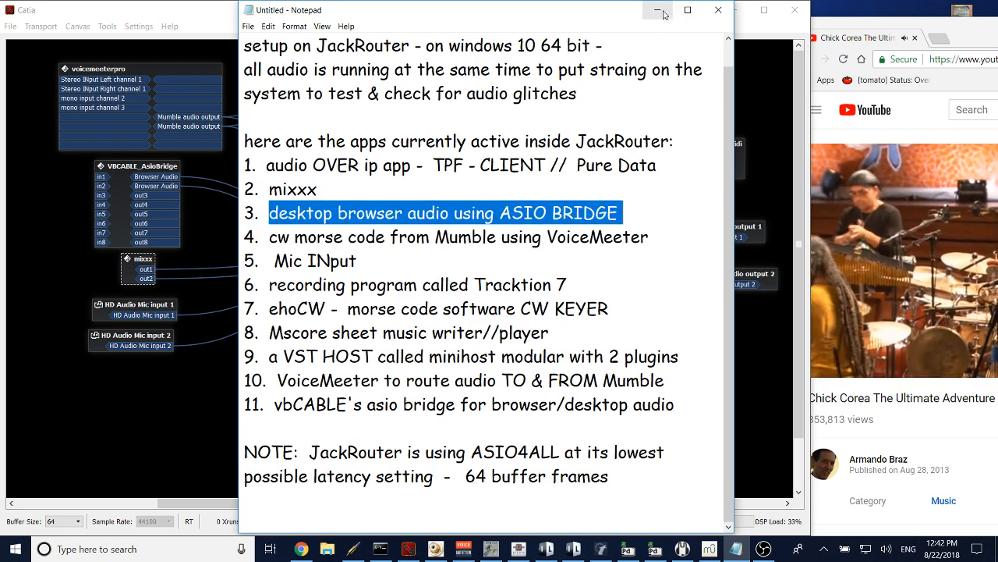
{"action": "left_click", "coordinate": [658, 9]}
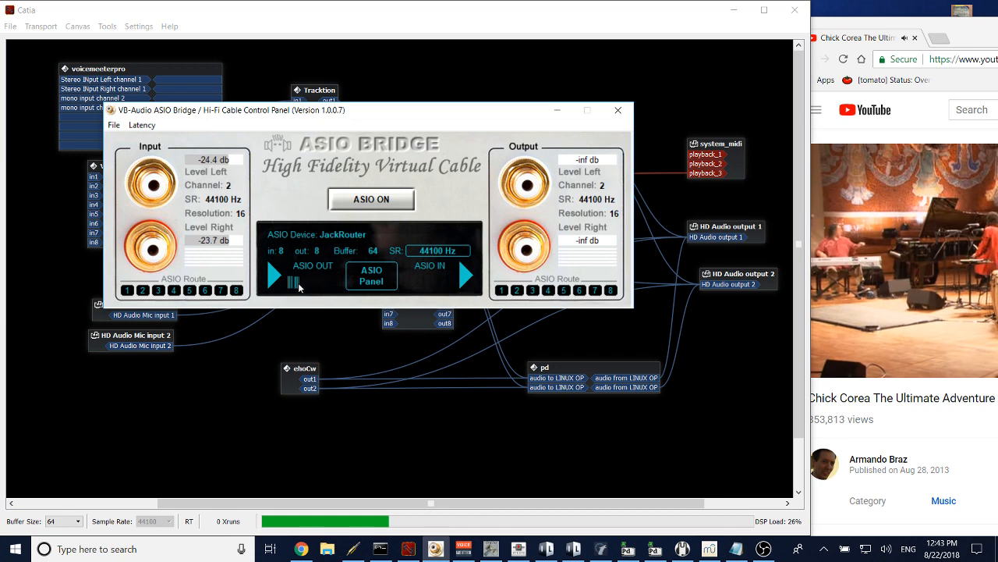
{"action": "left_click", "coordinate": [618, 109]}
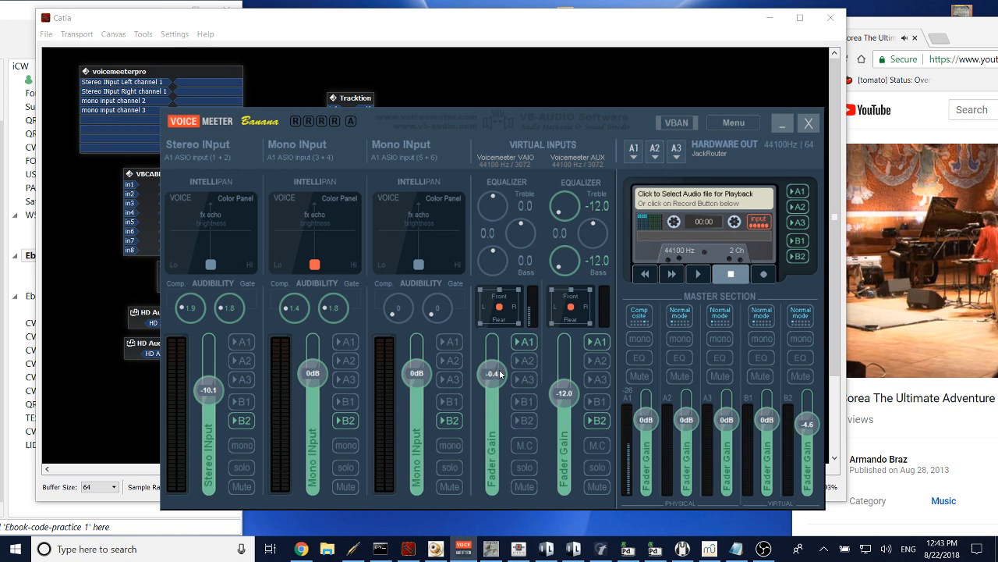
Step: Mark the Mumble-via-VoiceMeeter entry on line 4 and return to the Catia graph
{"action": "left_click_drag", "start_coordinate": [493, 375], "coordinate": [492, 443]}
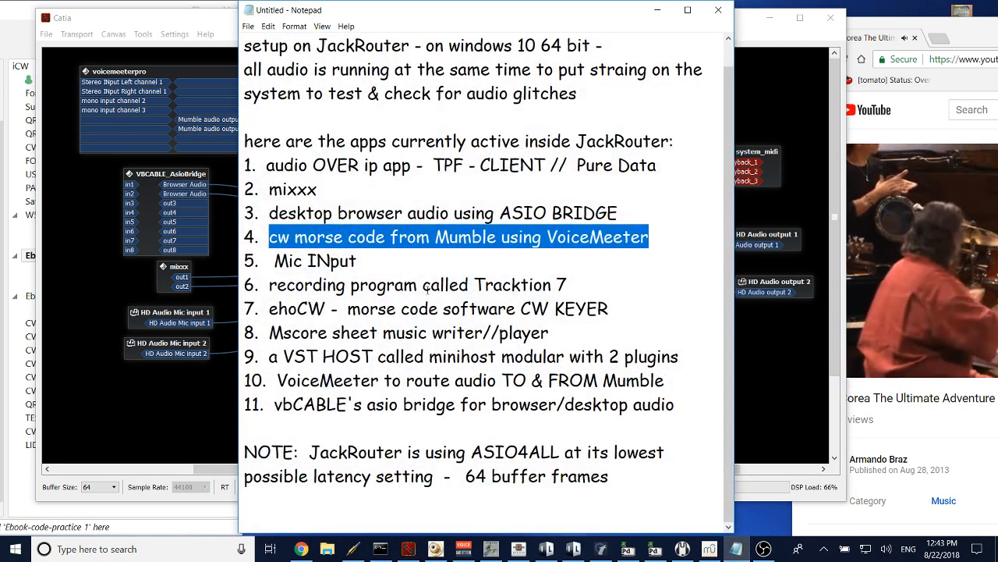
{"action": "left_click", "coordinate": [365, 261]}
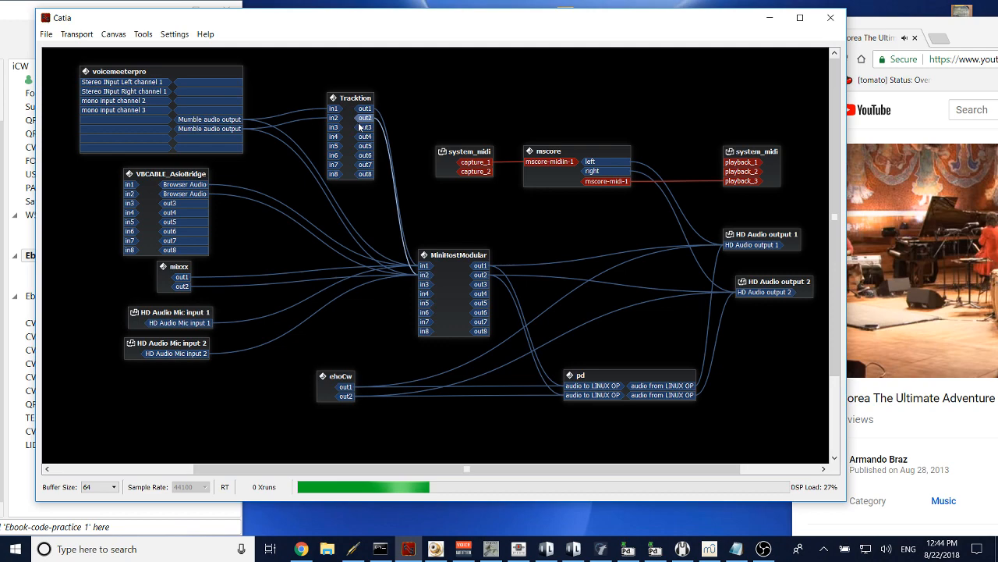
Step: Bring the Tracktion 7 demo song project forward and start playback
{"action": "left_click_drag", "start_coordinate": [351, 97], "coordinate": [351, 84]}
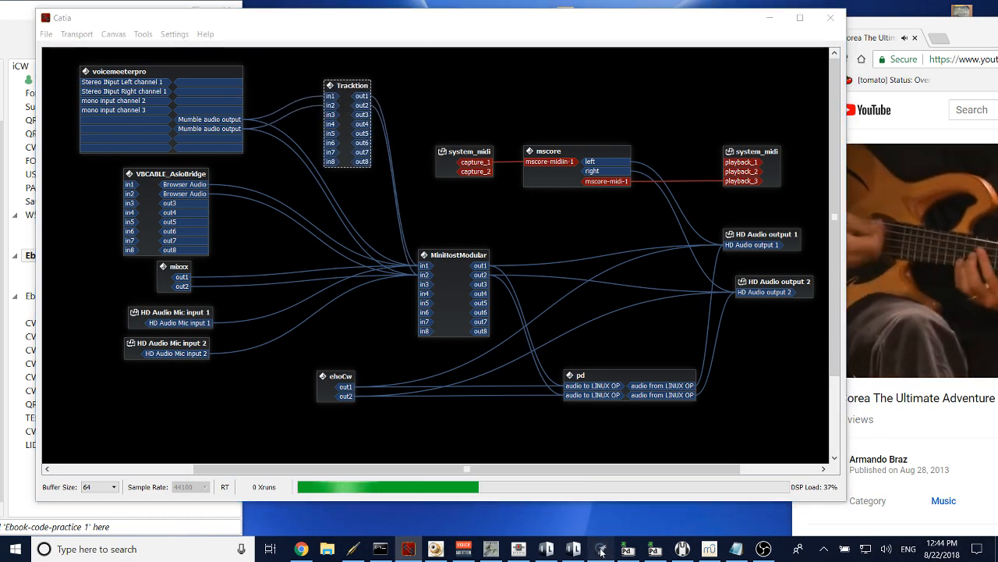
{"action": "left_click", "coordinate": [601, 549]}
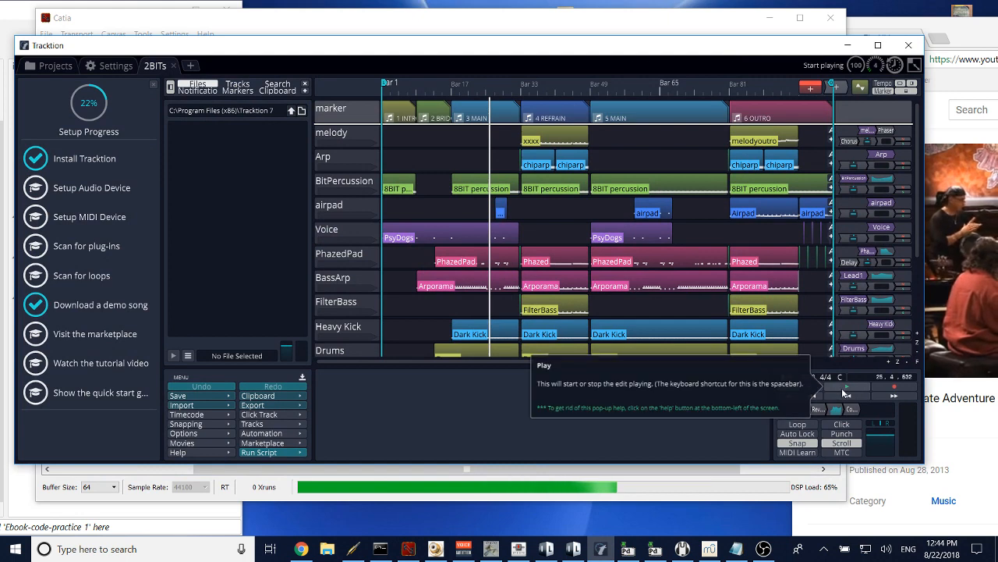
{"action": "left_click", "coordinate": [846, 387]}
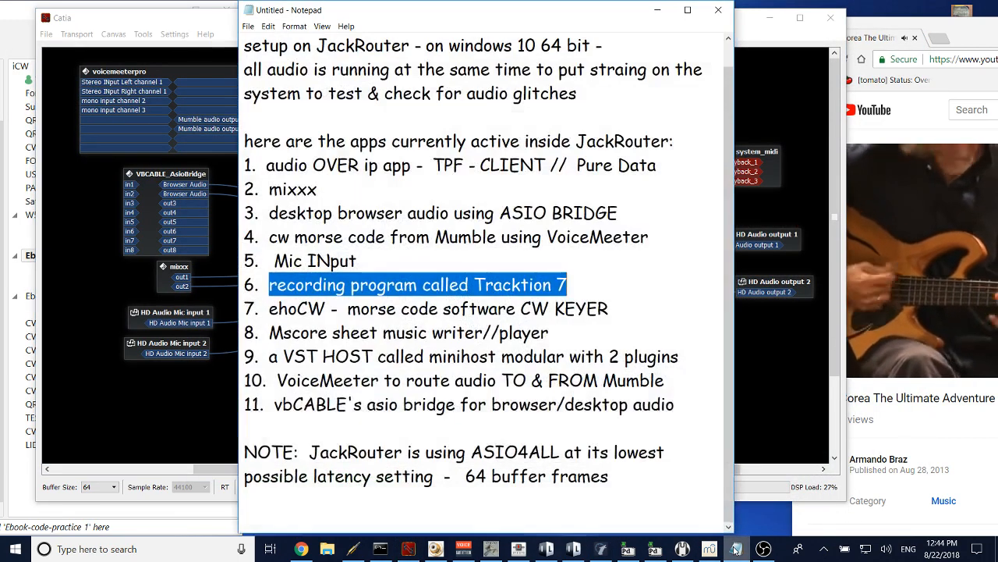
Step: Highlight the ehoCW morse keyer entry on line 7 of the notes
{"action": "left_click", "coordinate": [268, 309]}
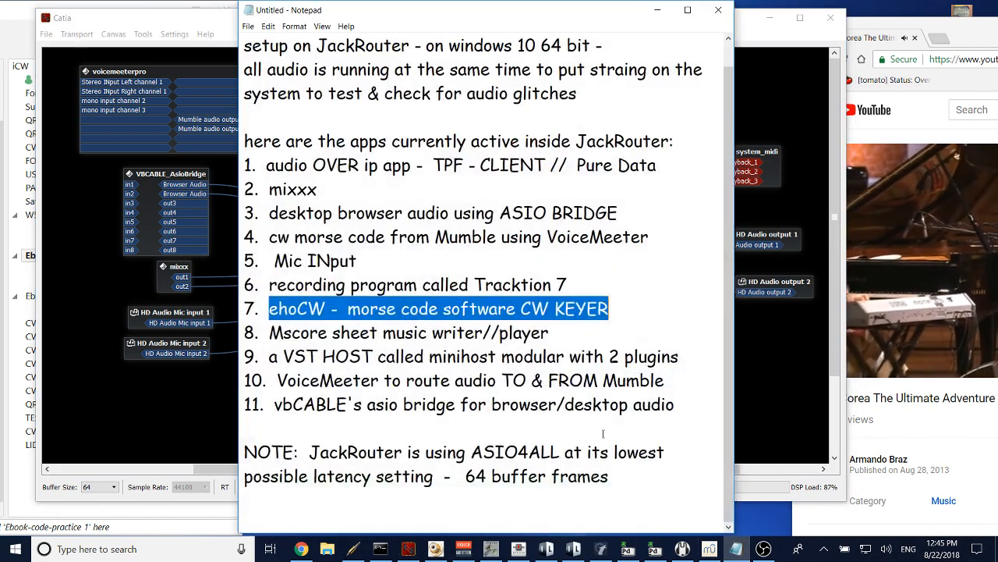
{"action": "triple_click", "coordinate": [409, 332]}
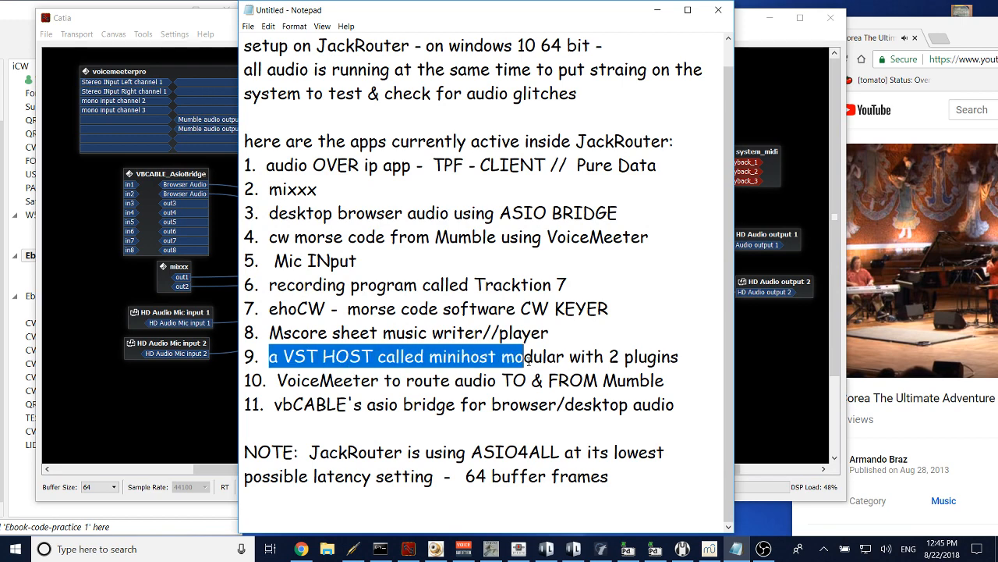
Step: Highlight the VST host line, show the LoudMax and SPAN plugin windows, then close them
{"action": "left_click_drag", "start_coordinate": [512, 356], "coordinate": [679, 355]}
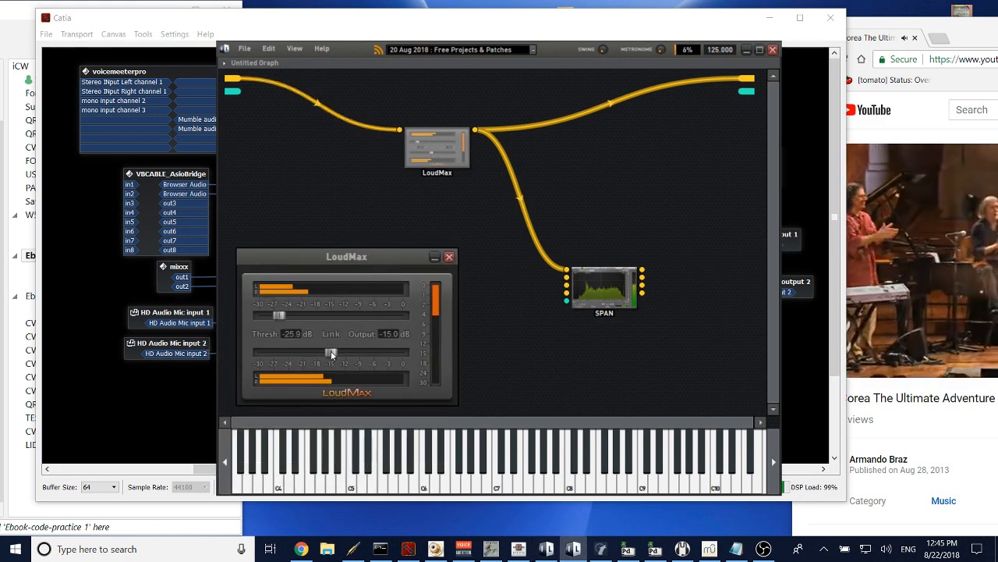
{"action": "left_click_drag", "start_coordinate": [331, 353], "coordinate": [259, 352]}
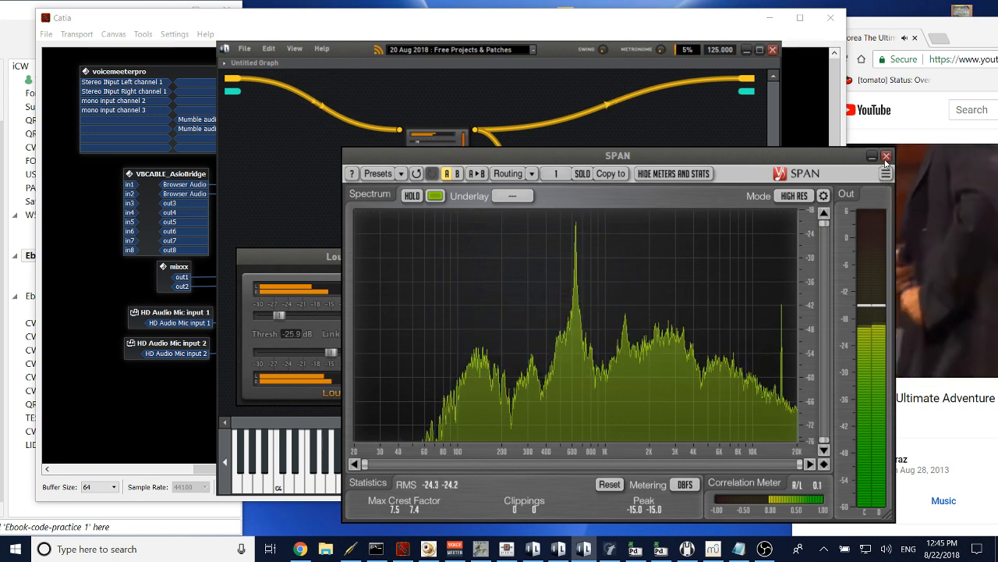
{"action": "left_click", "coordinate": [886, 156]}
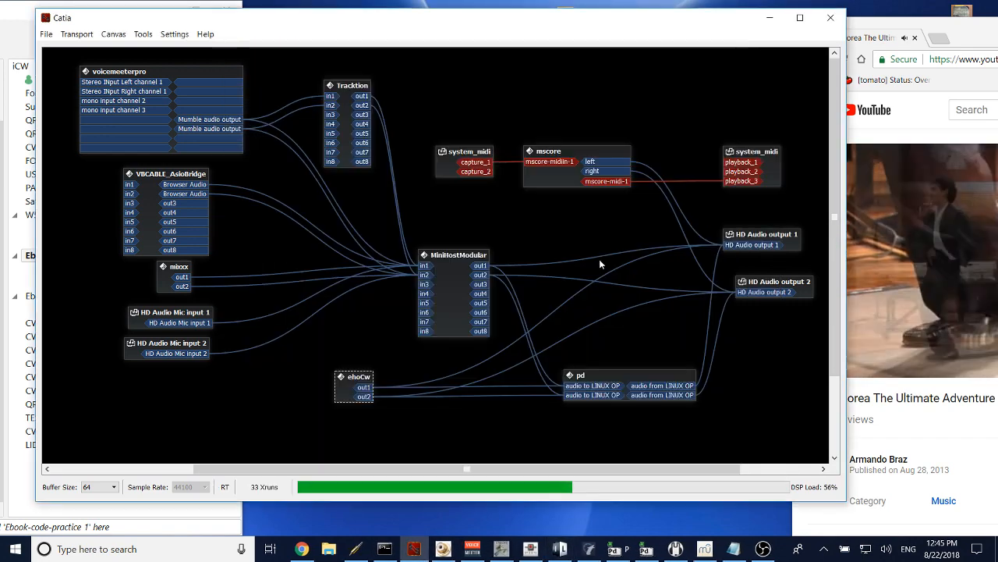
Step: Mark entry ten, then show VoiceMeeter's system settings with JackRouter ASIO at 44100 Hz, buffer 64
{"action": "left_click", "coordinate": [732, 549]}
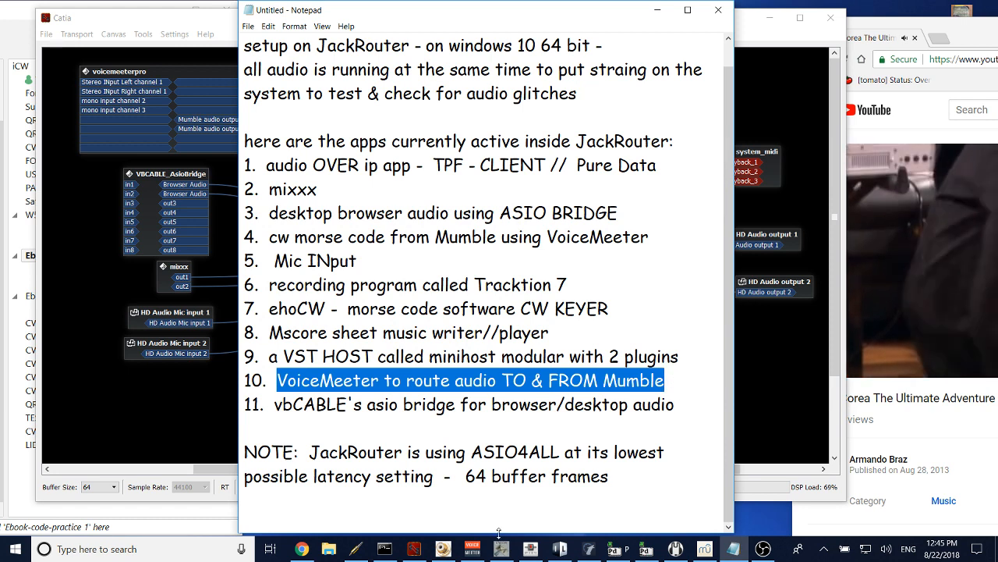
{"action": "left_click", "coordinate": [472, 549]}
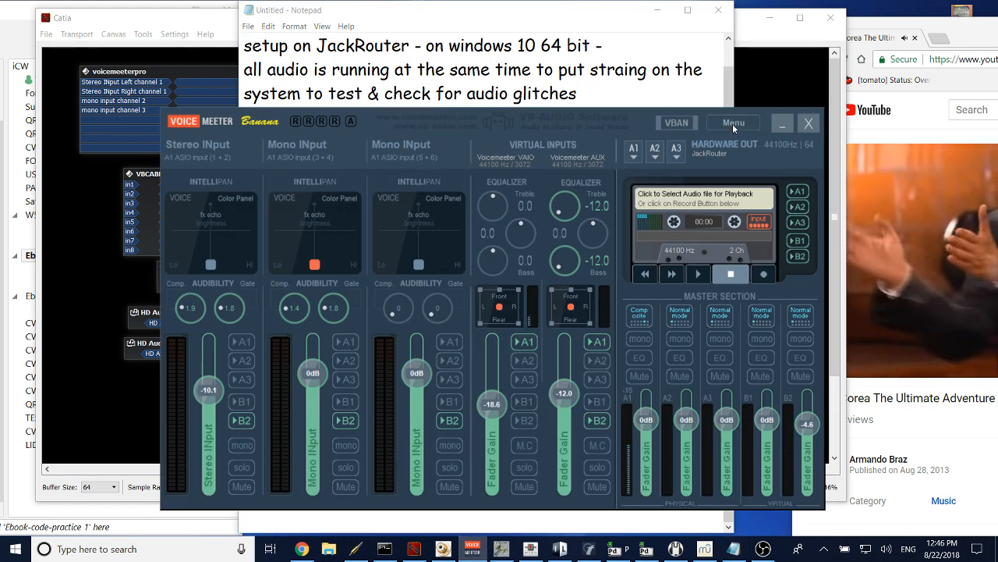
{"action": "left_click", "coordinate": [633, 159]}
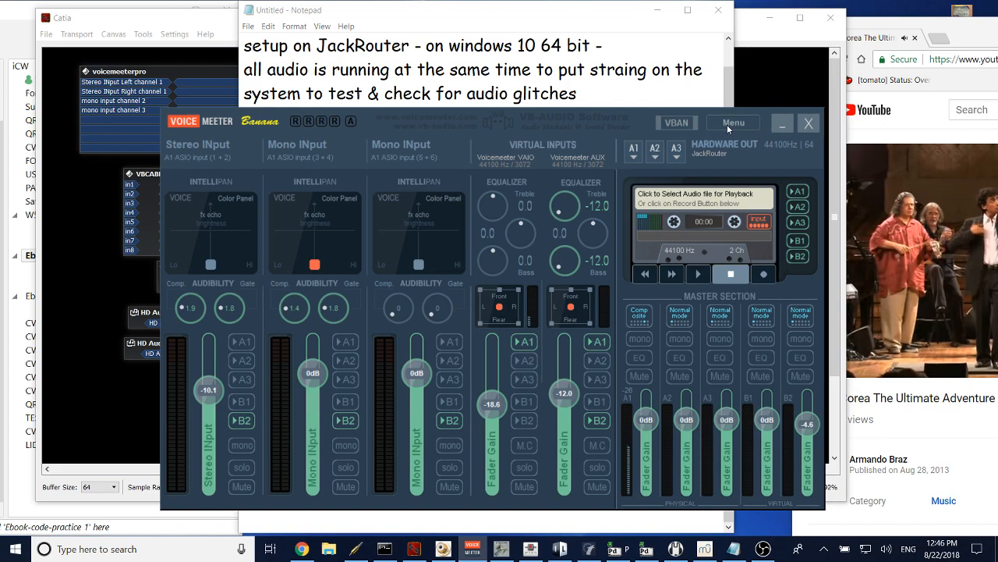
{"action": "left_click", "coordinate": [733, 122]}
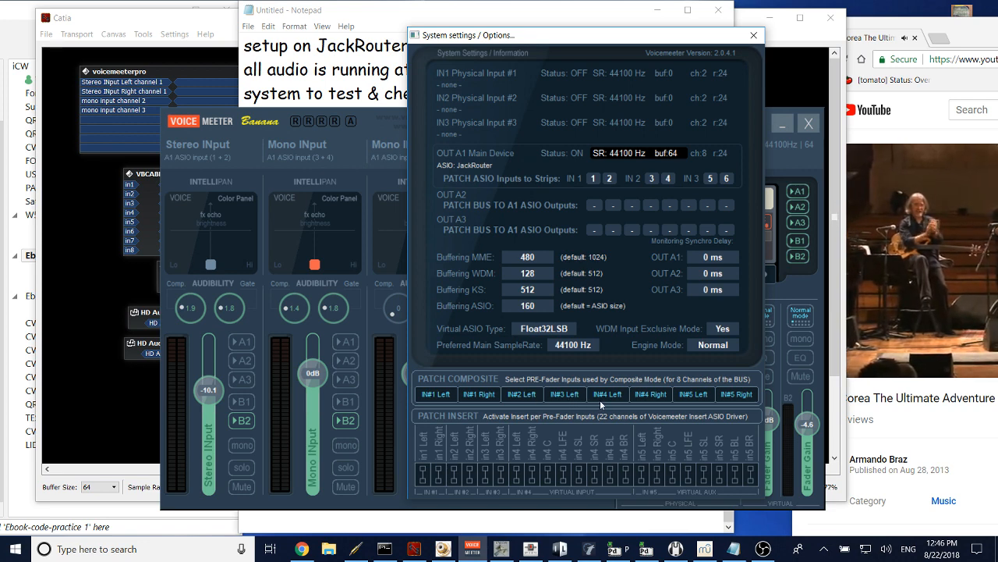
{"action": "mouse_move", "coordinate": [645, 397]}
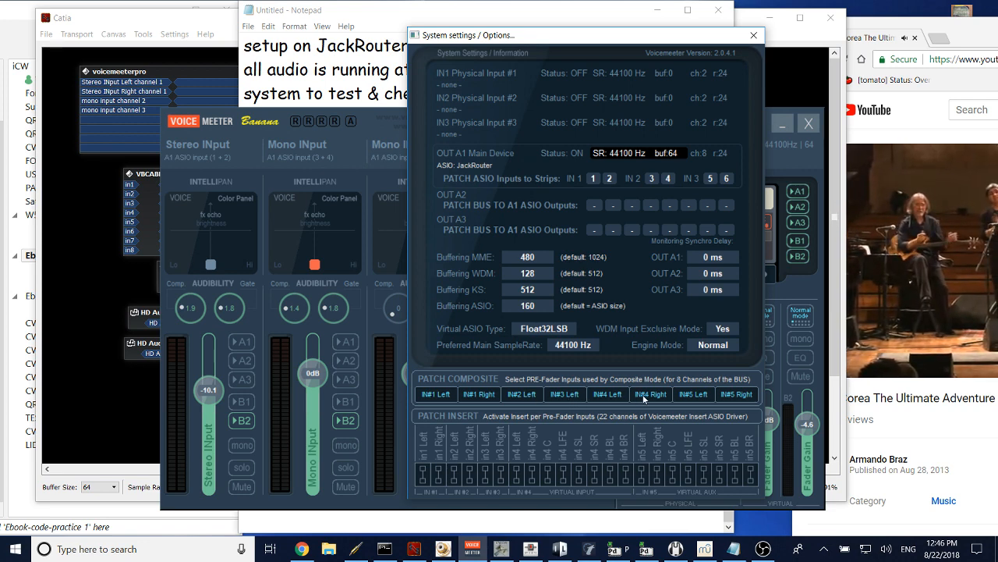